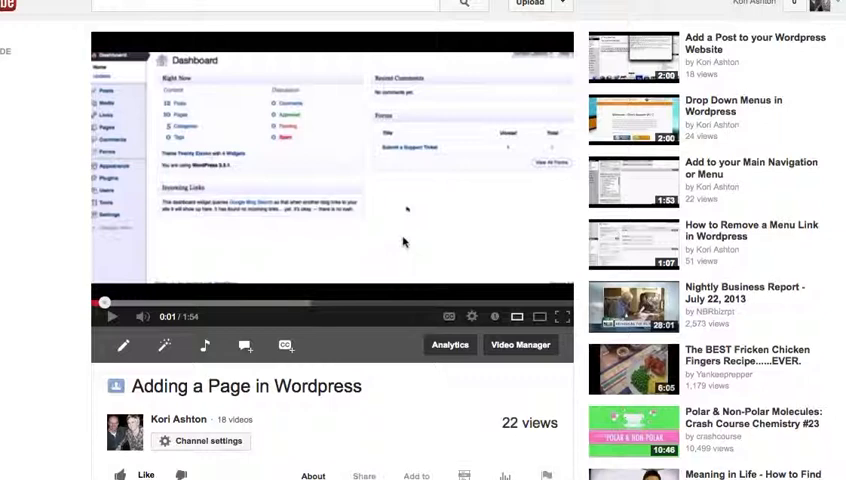
mouse_move(227, 258)
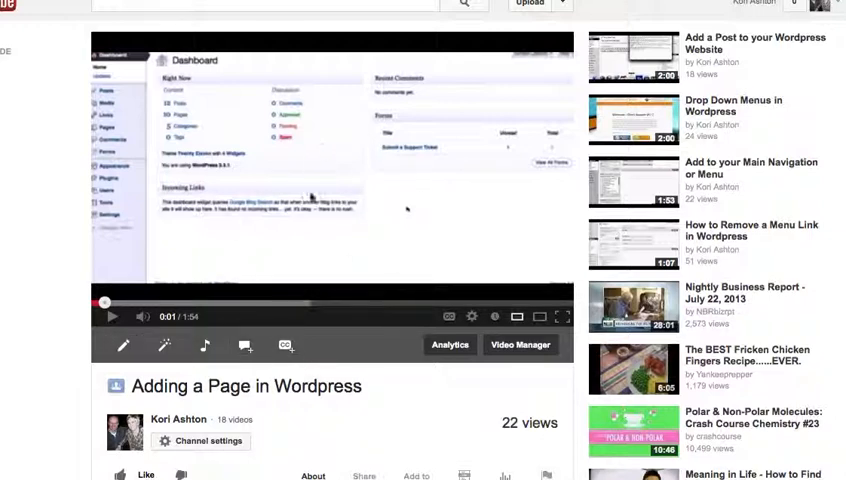
mouse_move(503, 372)
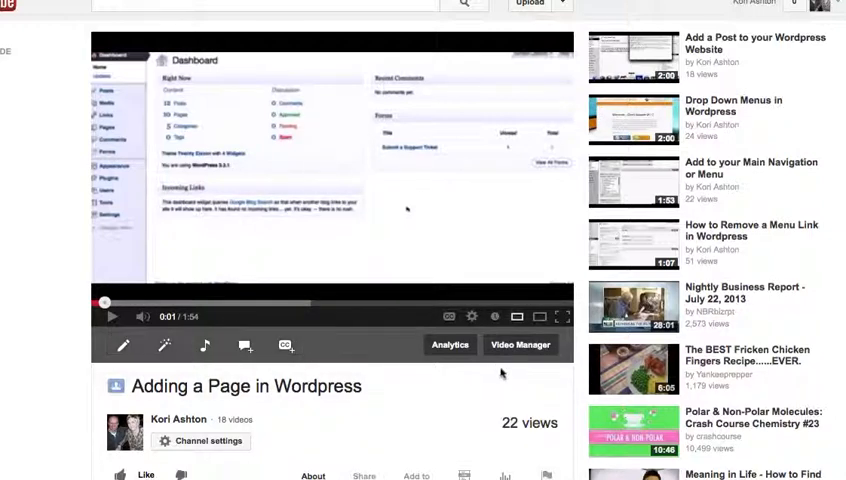
mouse_move(565, 380)
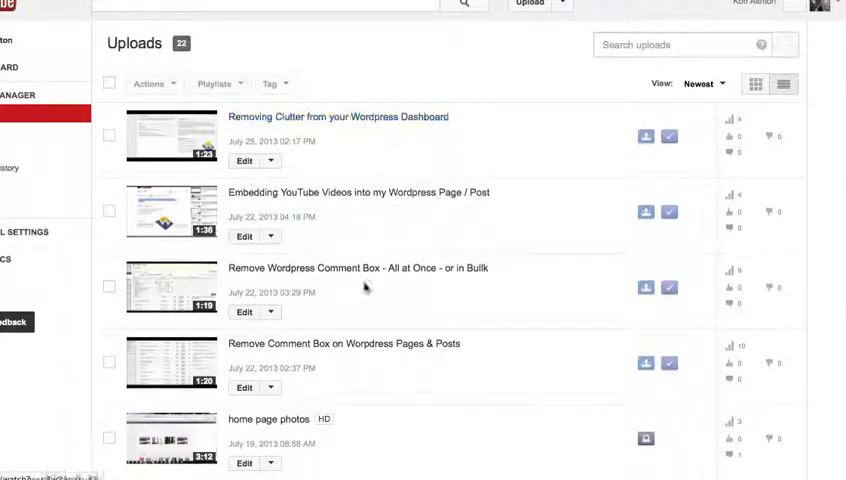
- Scroll the video list and open the 'How to add a New Page in Wordpress' video
scroll("down", 3)
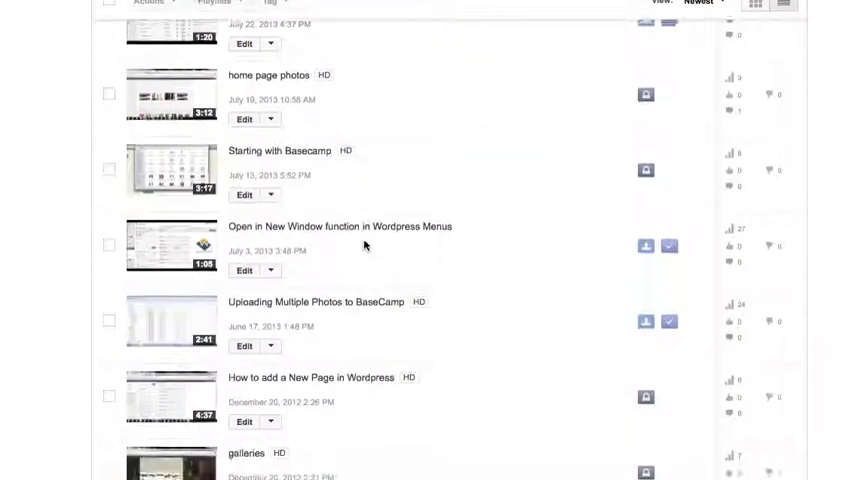
scroll("down", 3)
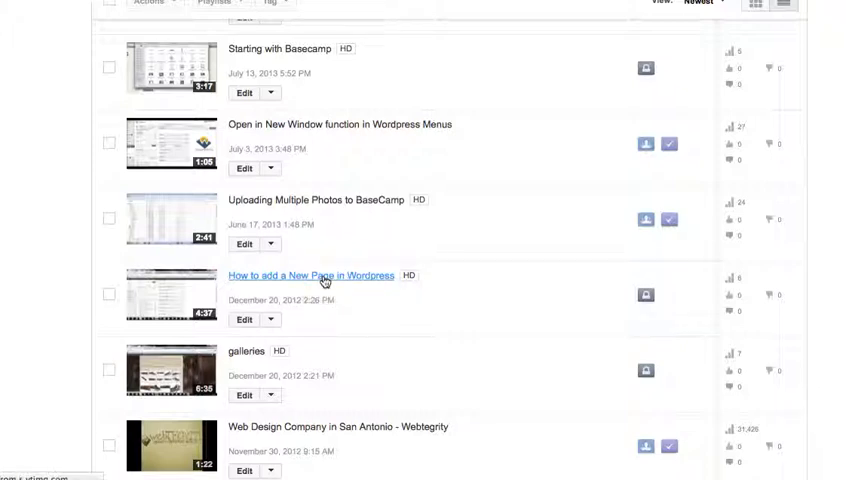
left_click(311, 275)
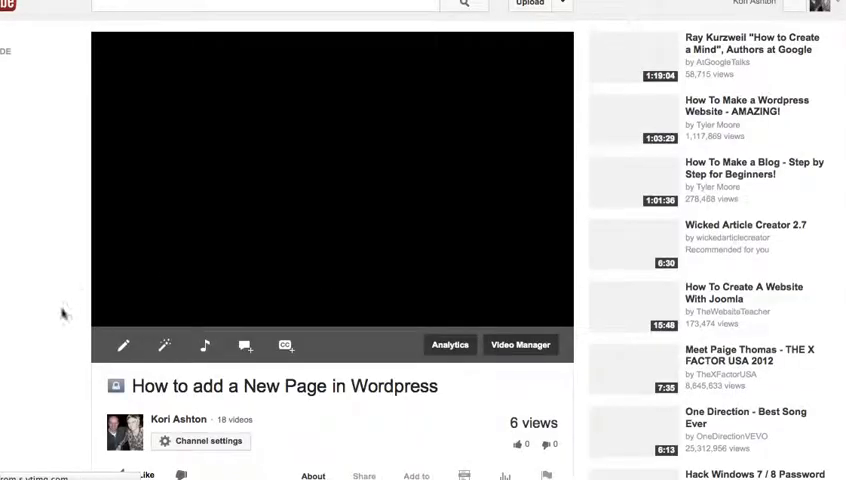
mouse_move(190, 225)
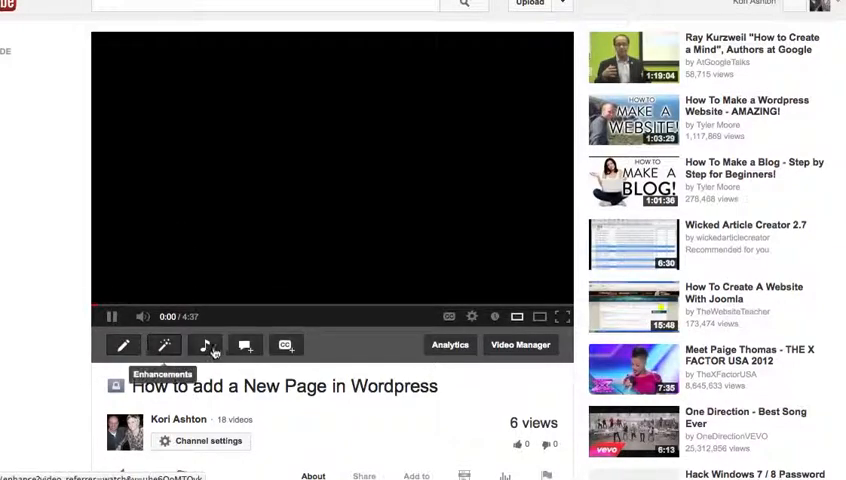
mouse_move(245, 345)
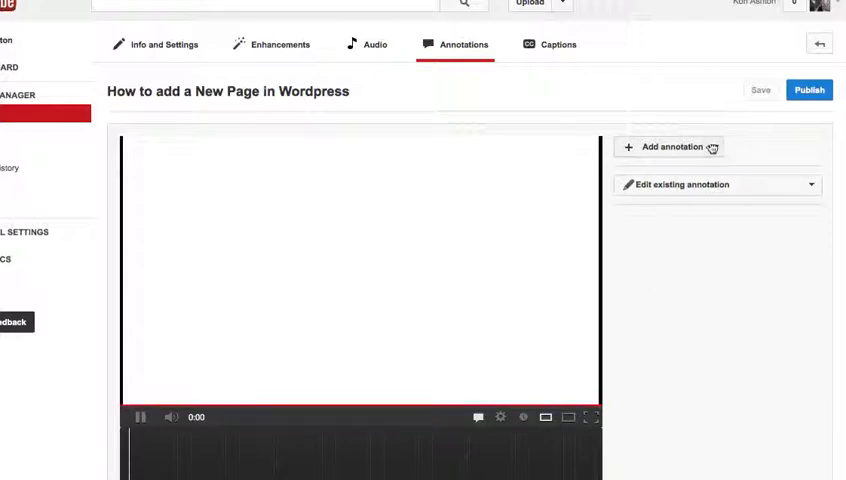
- Add a Note annotation from the Add annotation menu
left_click(671, 147)
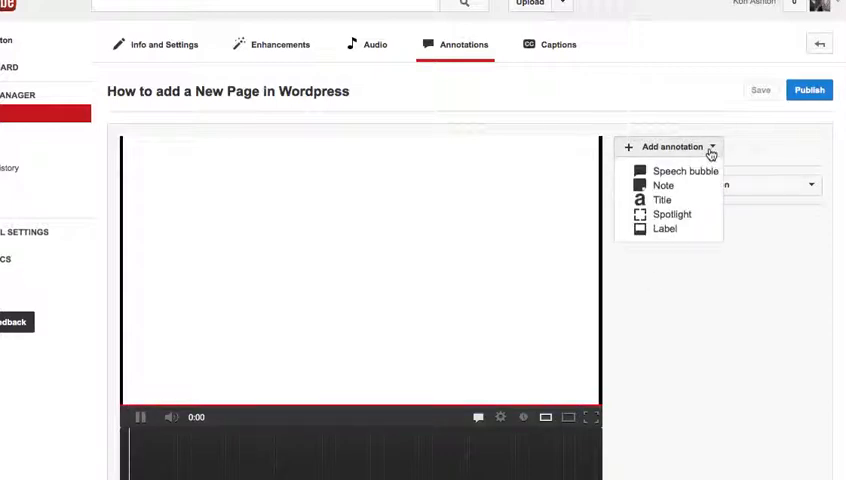
mouse_move(664, 185)
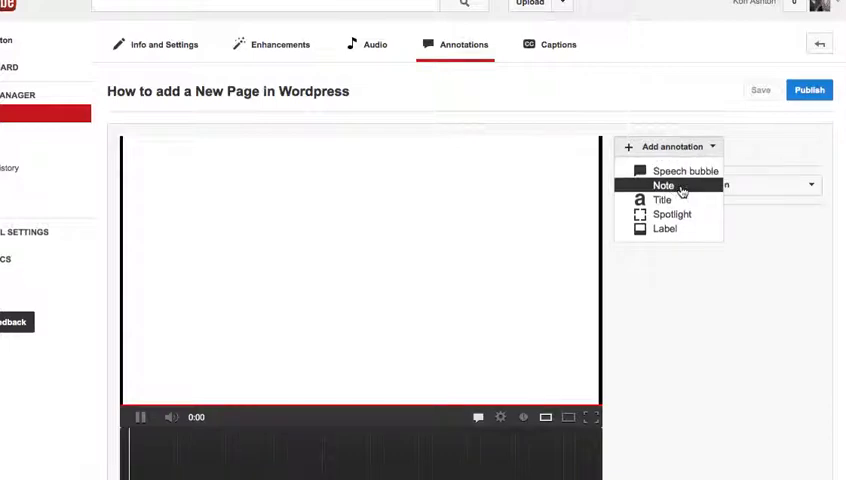
left_click(664, 185)
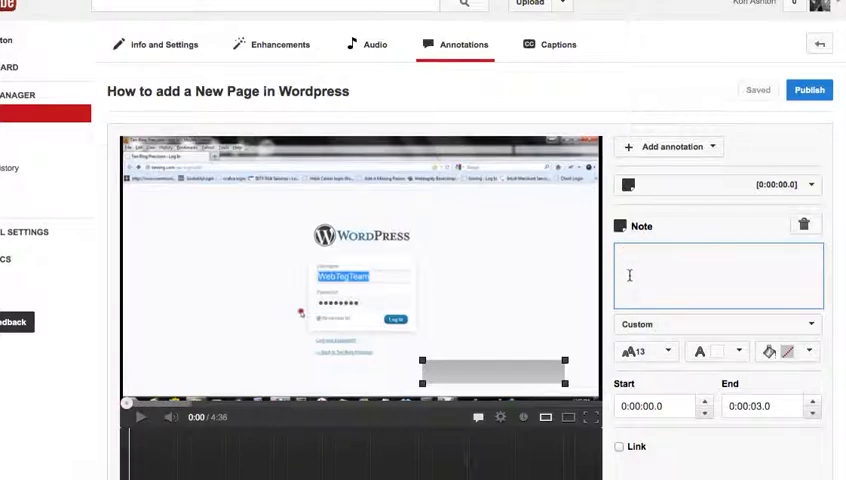
- Type 'Check out more Wordpress Quick Tips on our Webtegrity Channel >>' as the note text
type("Check out more W")
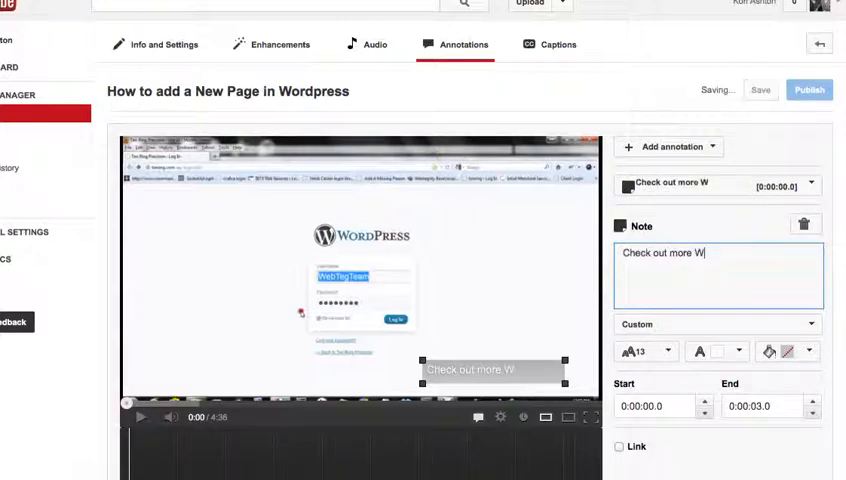
type("ordpress Quick Tips on our Webtegrity Channel")
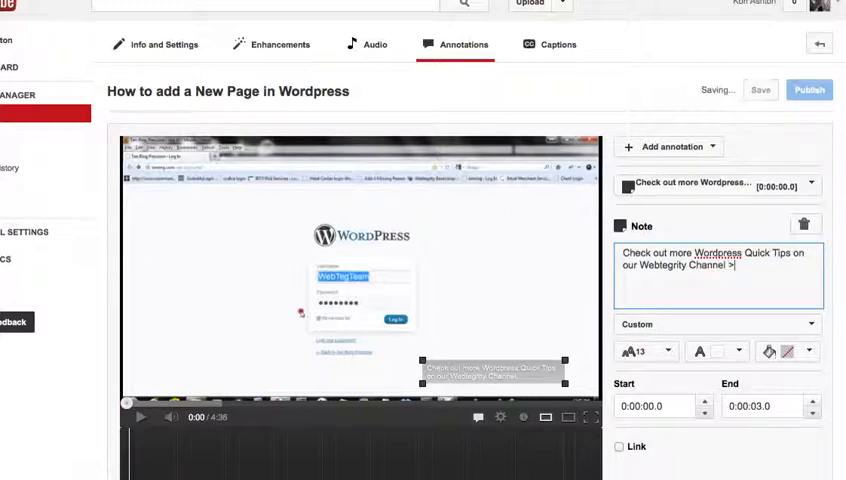
type(">")
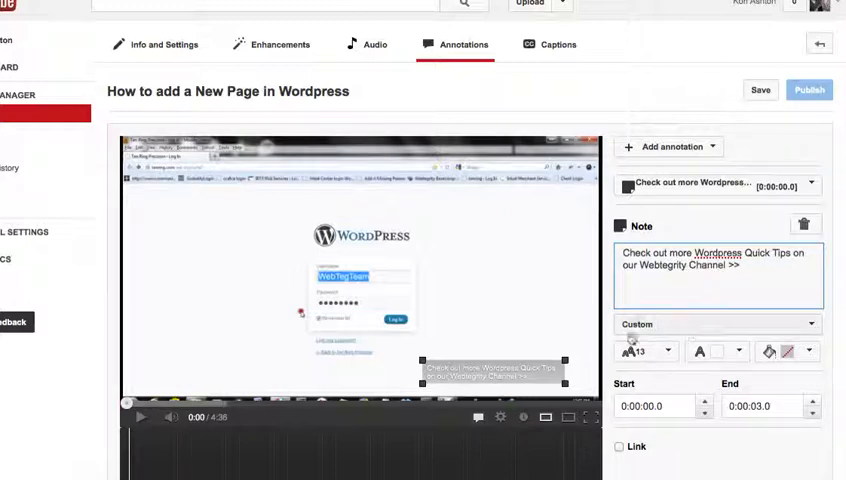
- Enlarge the note text to size 16, give it a yellow background, and save
left_click(643, 351)
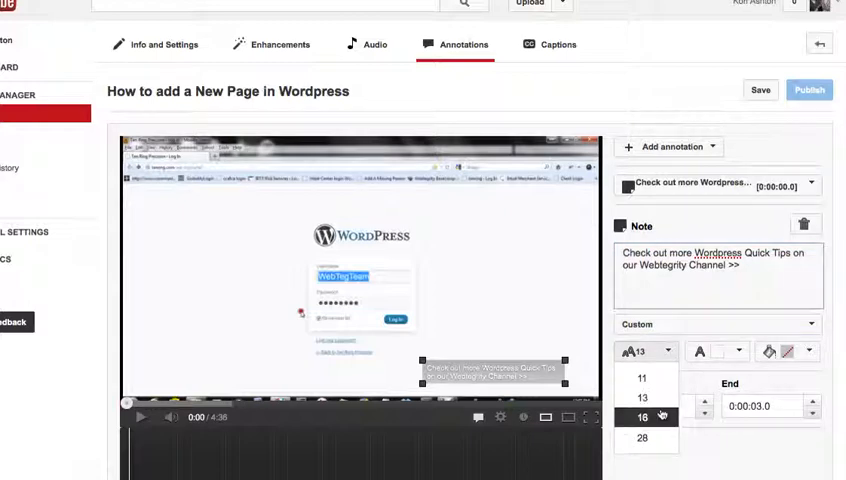
left_click(642, 417)
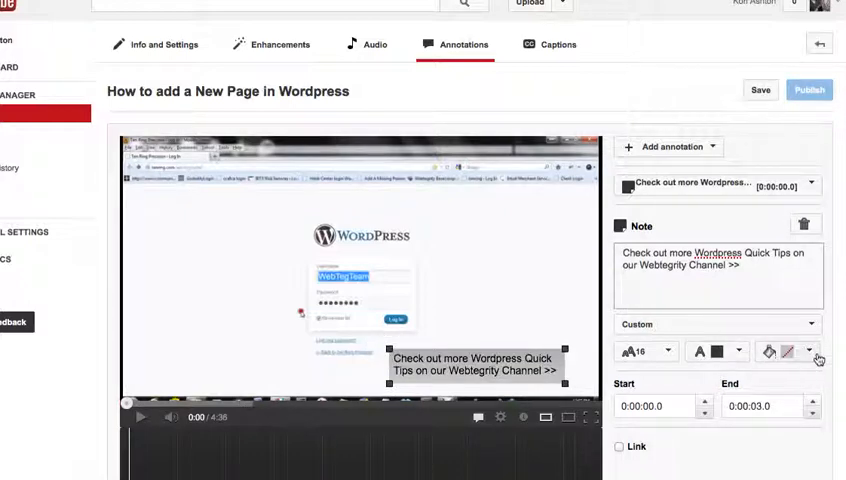
left_click(790, 351)
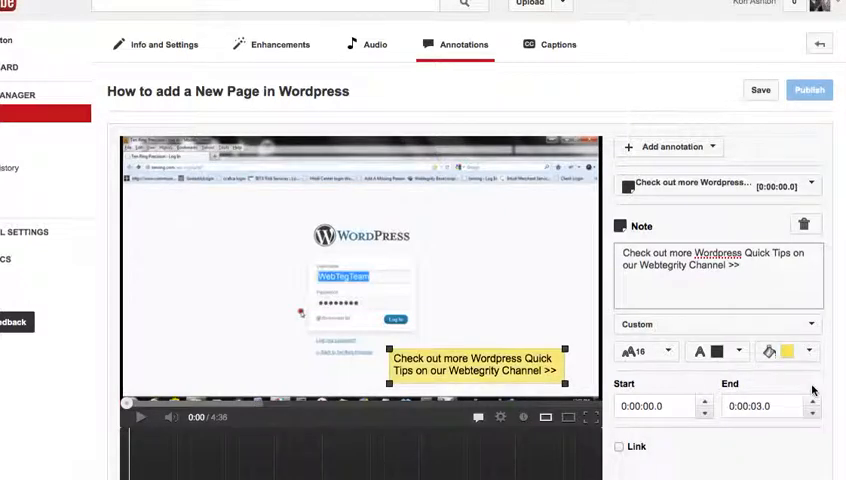
left_click(760, 90)
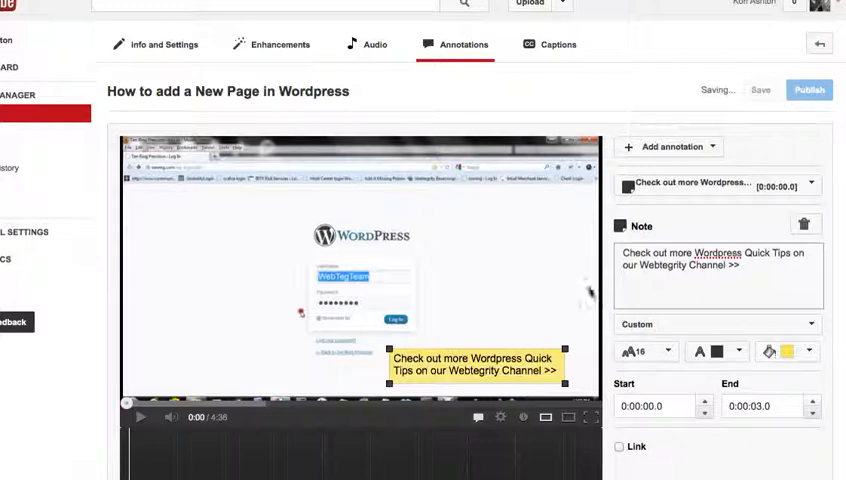
- Drag the note on the timeline so it runs from 3:45.4 to 4:37.2
scroll("down", 3)
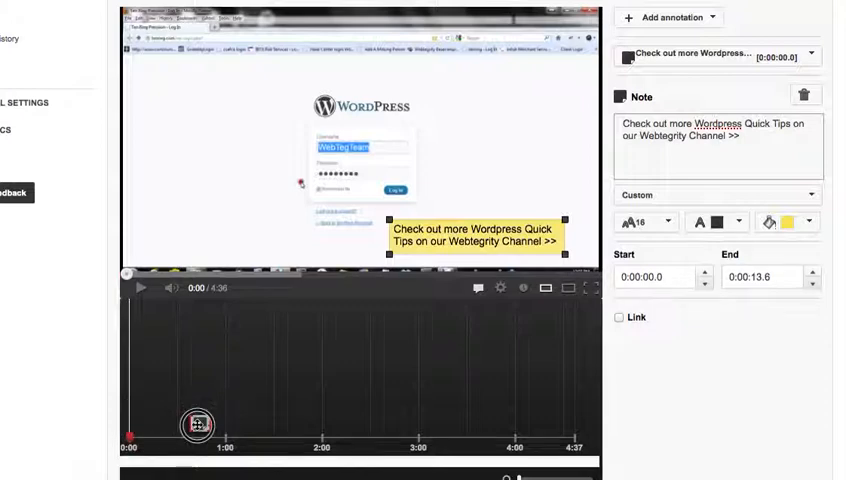
left_click_drag(197, 425, 495, 432)
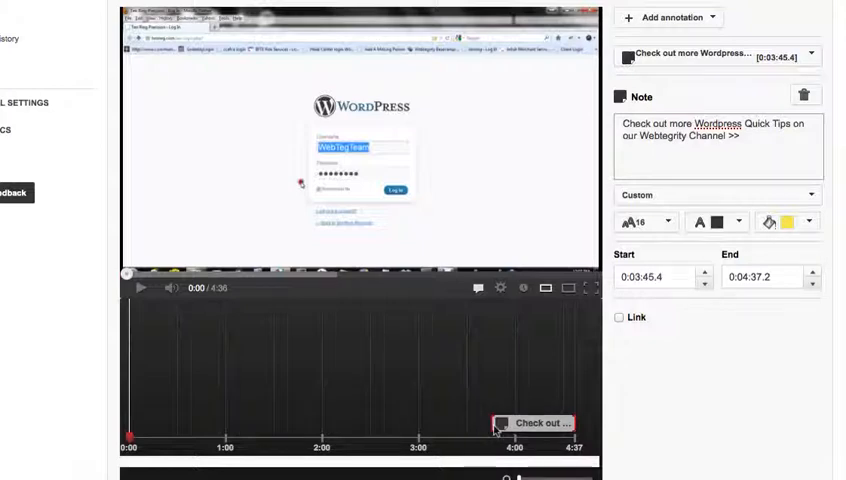
mouse_move(497, 374)
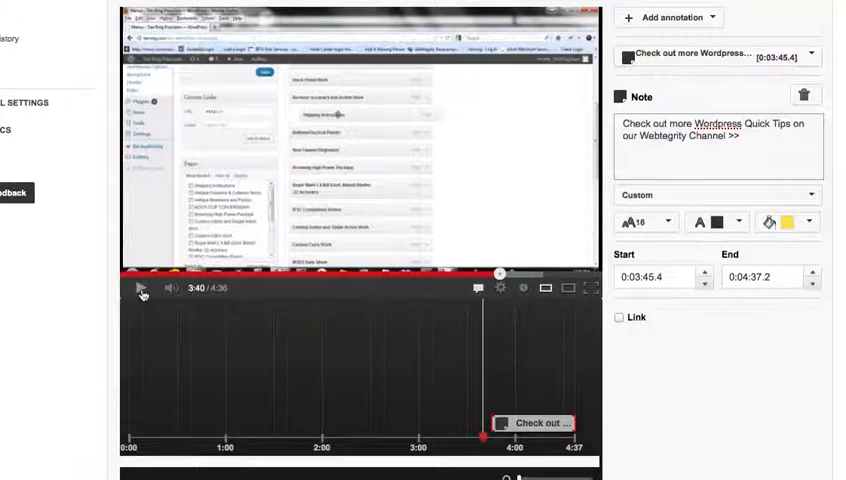
- Play the preview to 3:49 to see the Webtegrity note appear
left_click(139, 288)
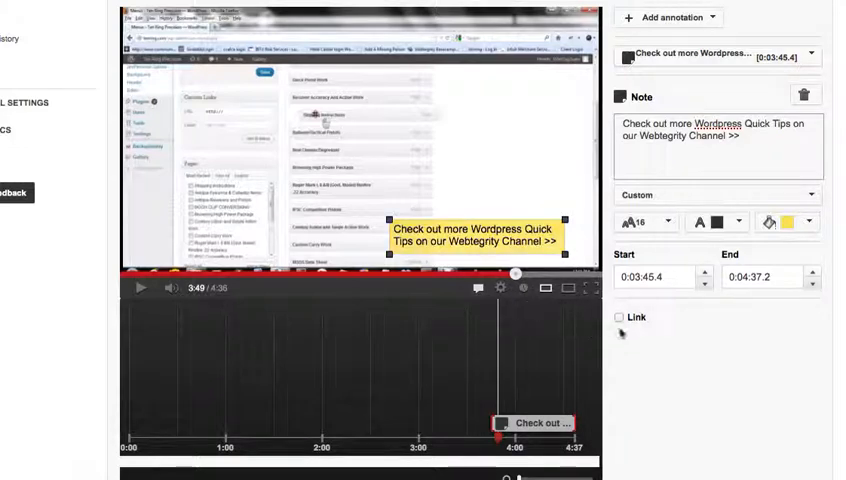
- Turn on the note's link, set its type to Channel, and enter 'Web' for Webtegrity
left_click(619, 317)
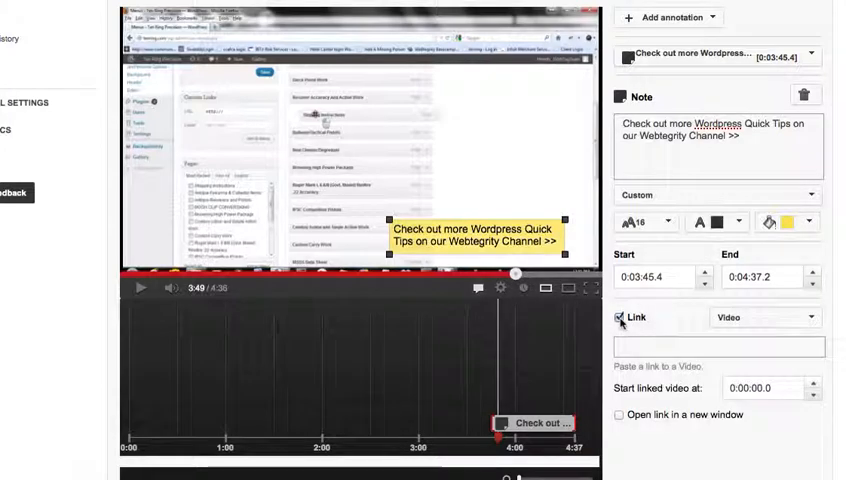
left_click(764, 317)
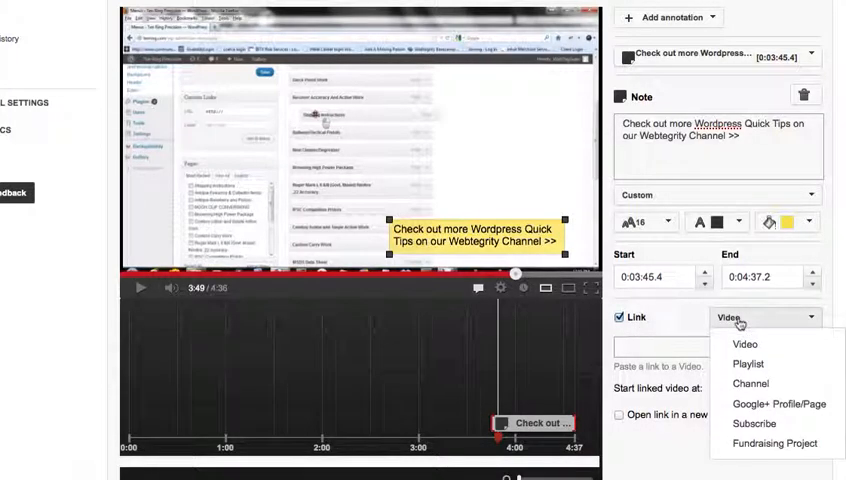
mouse_move(748, 364)
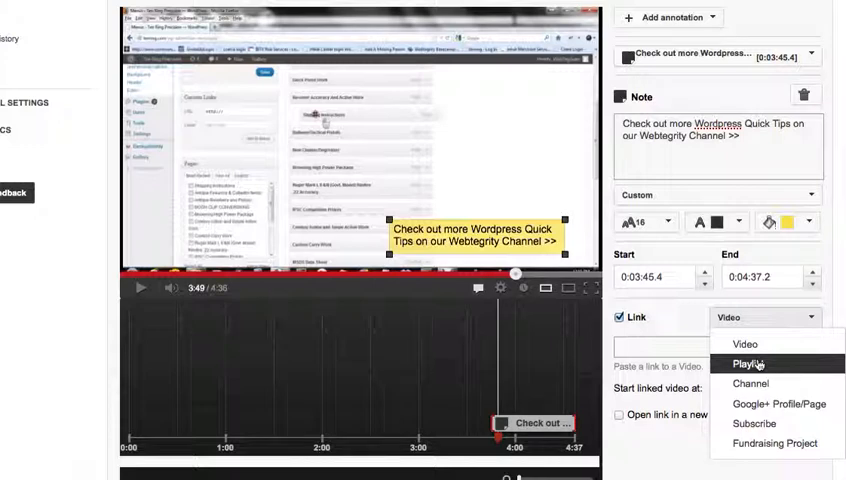
mouse_move(779, 403)
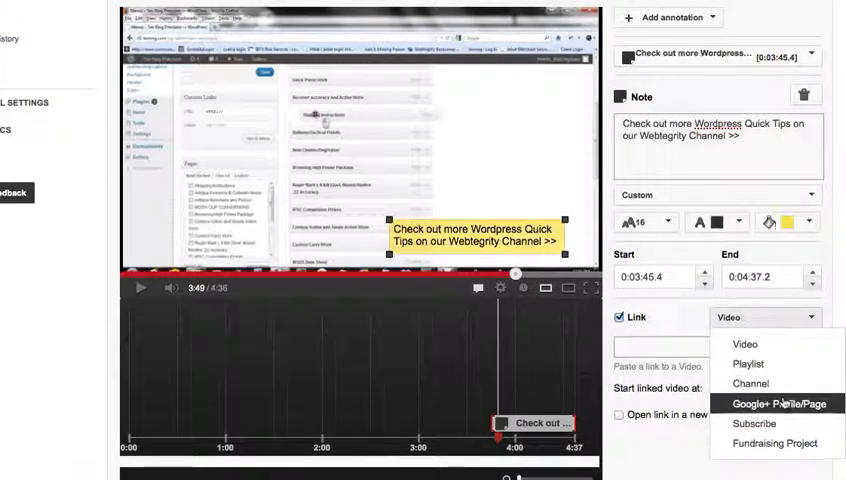
mouse_move(750, 383)
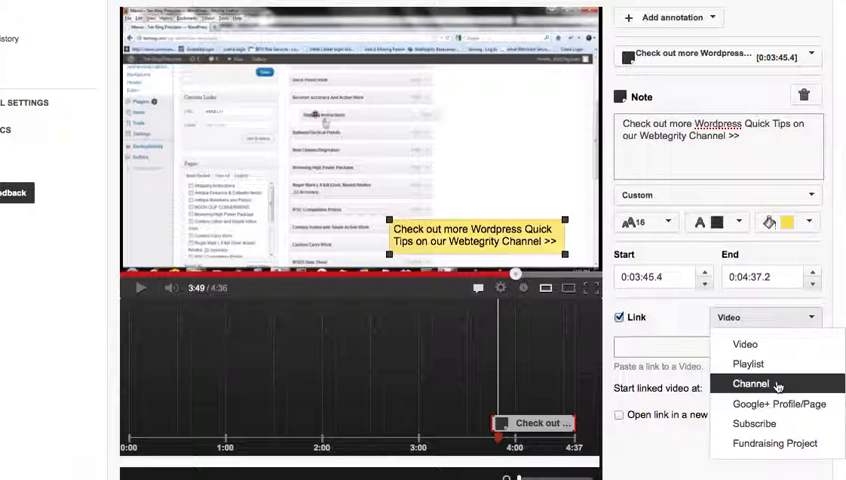
left_click(747, 383)
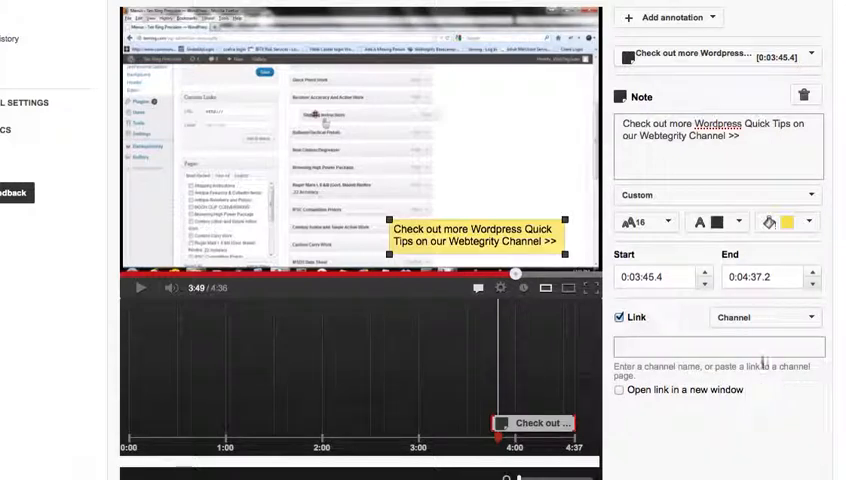
left_click(720, 347)
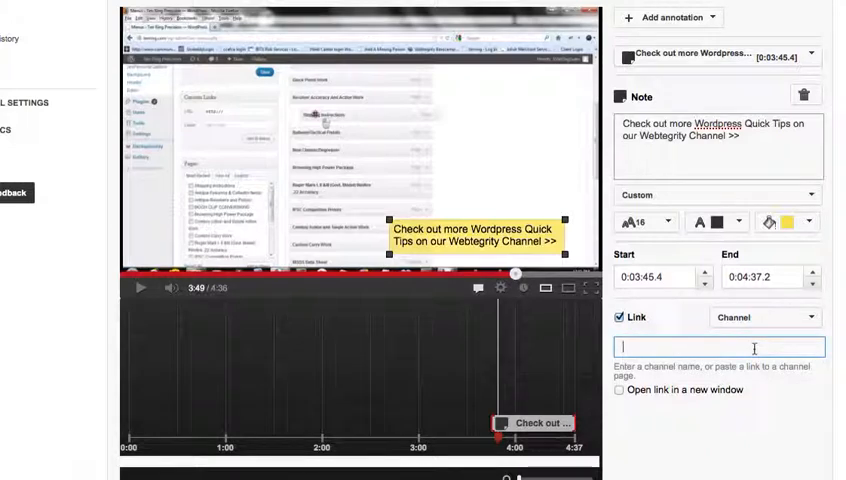
type("Webtegrity")
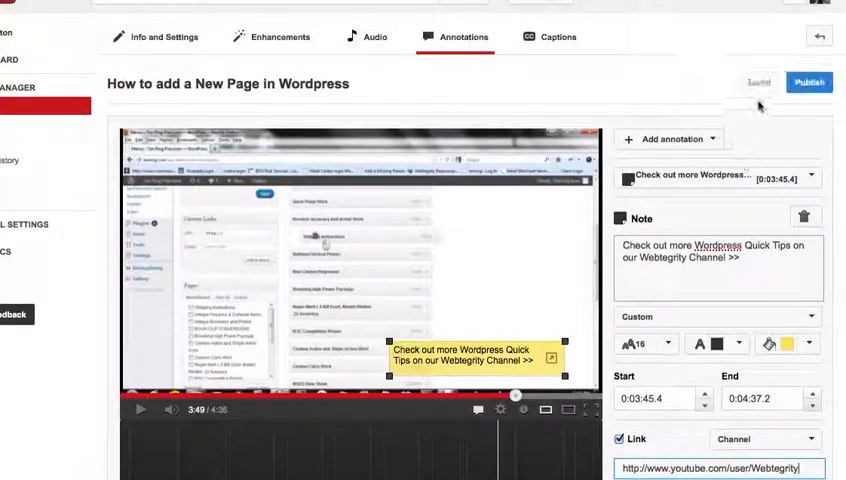
- Save the channel-linked note annotation, then publish it
left_click(757, 82)
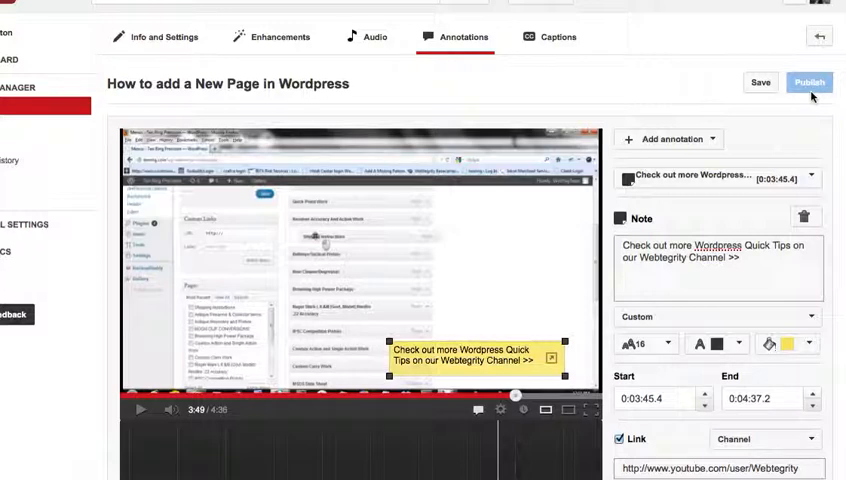
left_click(760, 82)
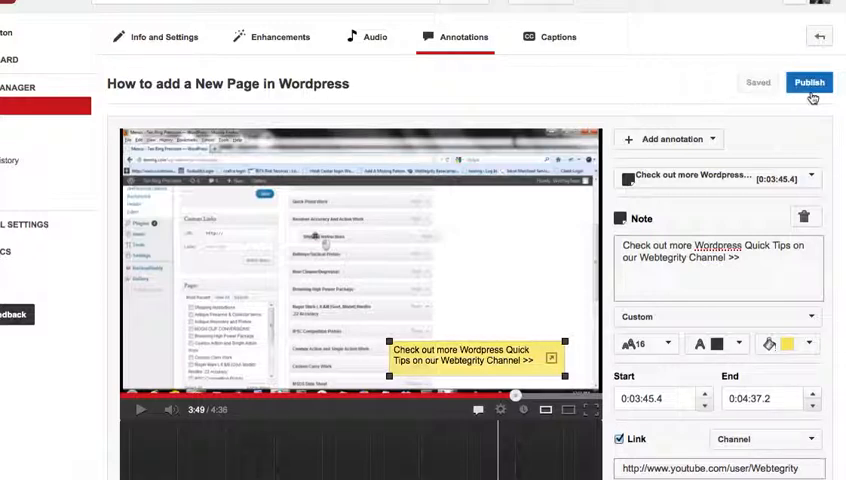